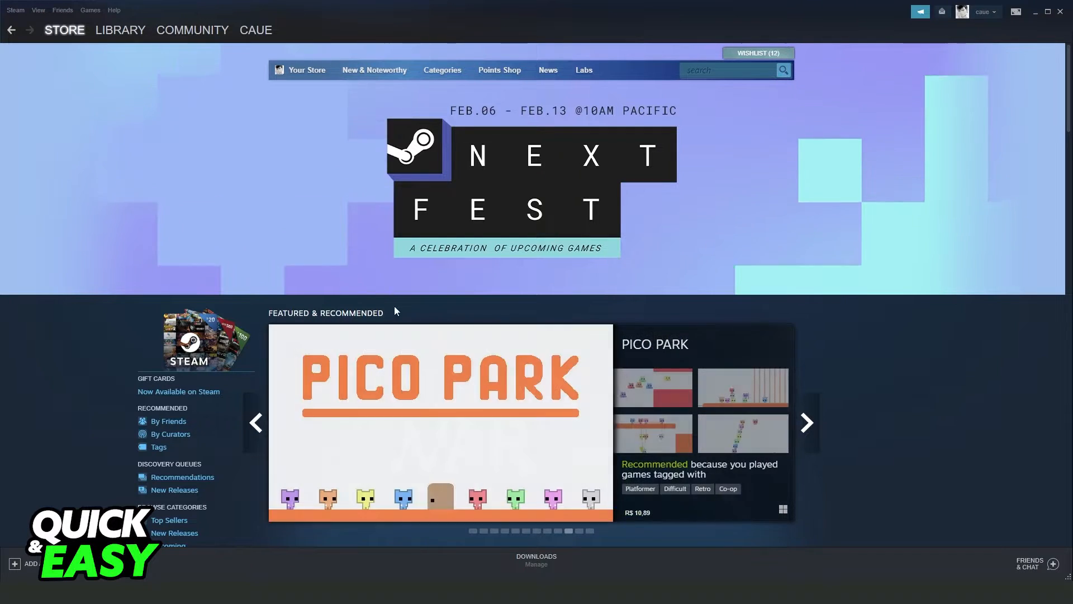
Step: Switch from the store to the Library home view of the game collection
click(120, 29)
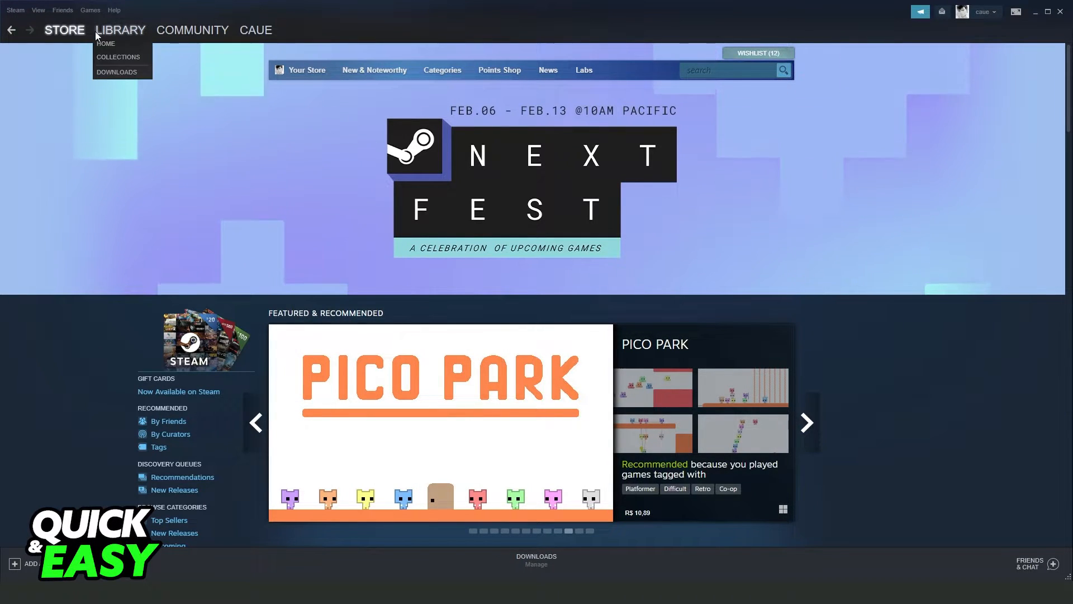
click(106, 43)
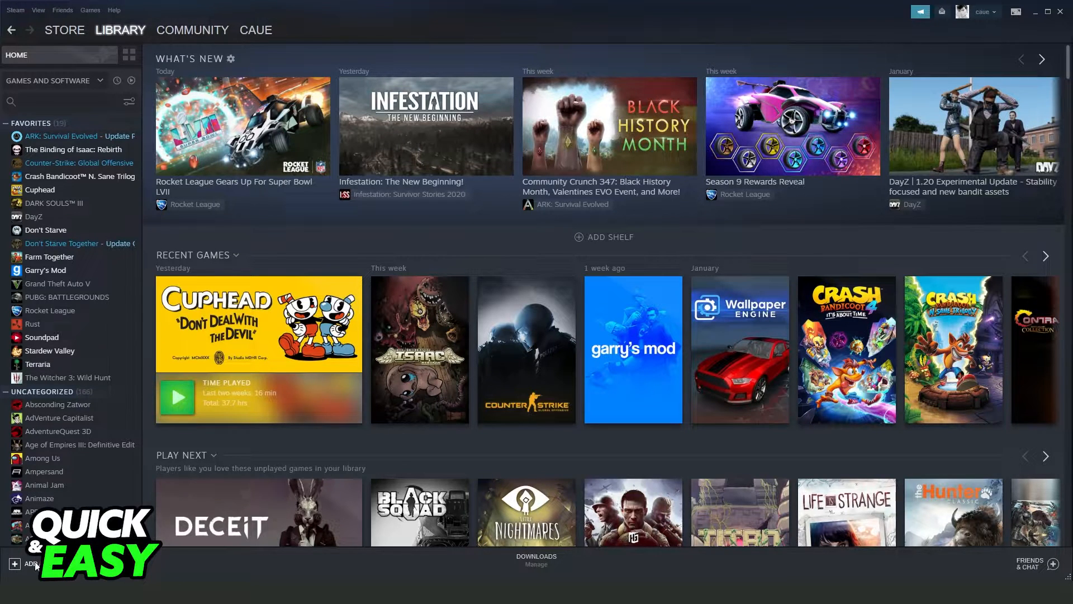
Step: Start adding a non-Steam game via ADD A GAME, listing installed programs
click(29, 563)
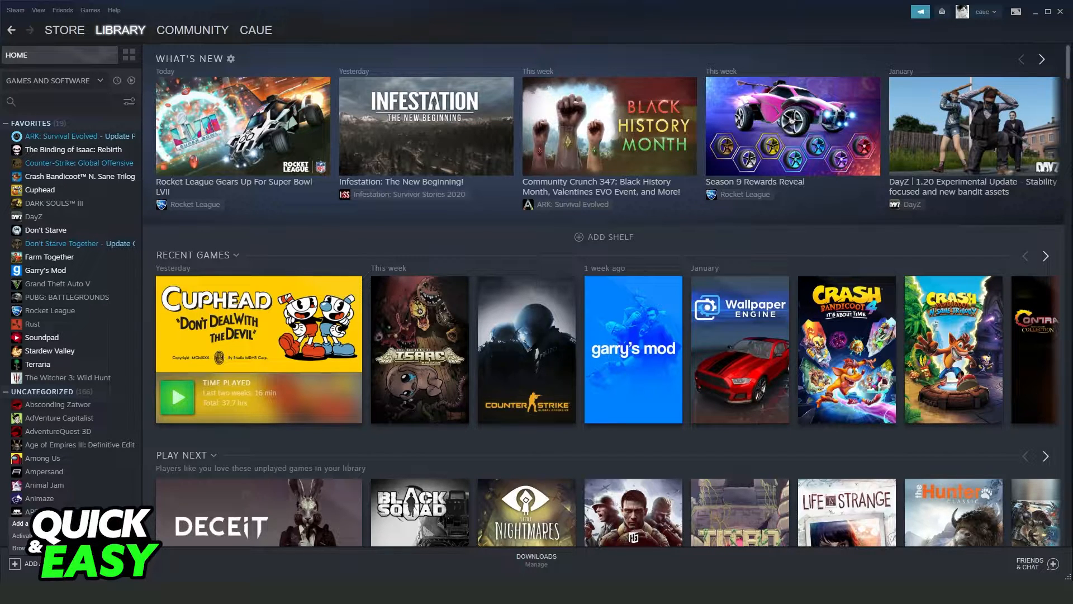
click(25, 564)
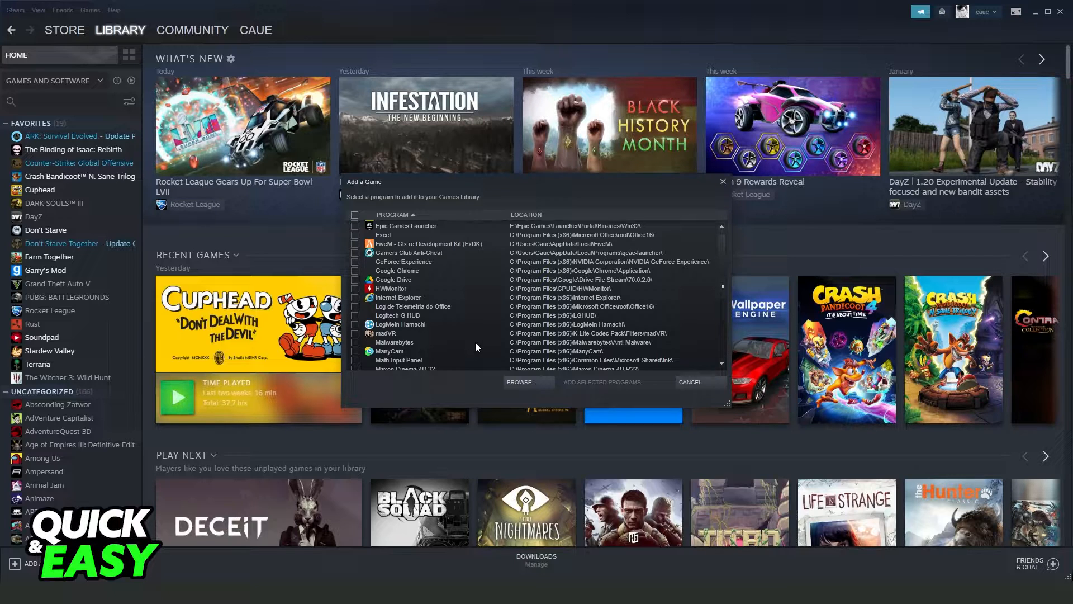
Step: Tick Minecraft Launcher in the program list and add it, raising uncategorized to 167
scroll(down, 3)
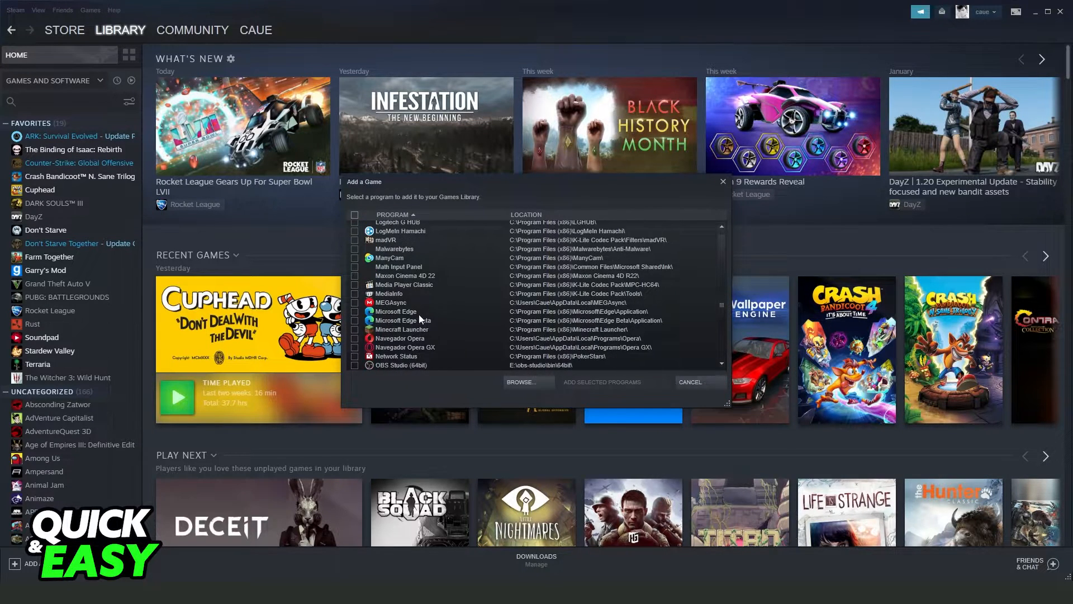
click(402, 329)
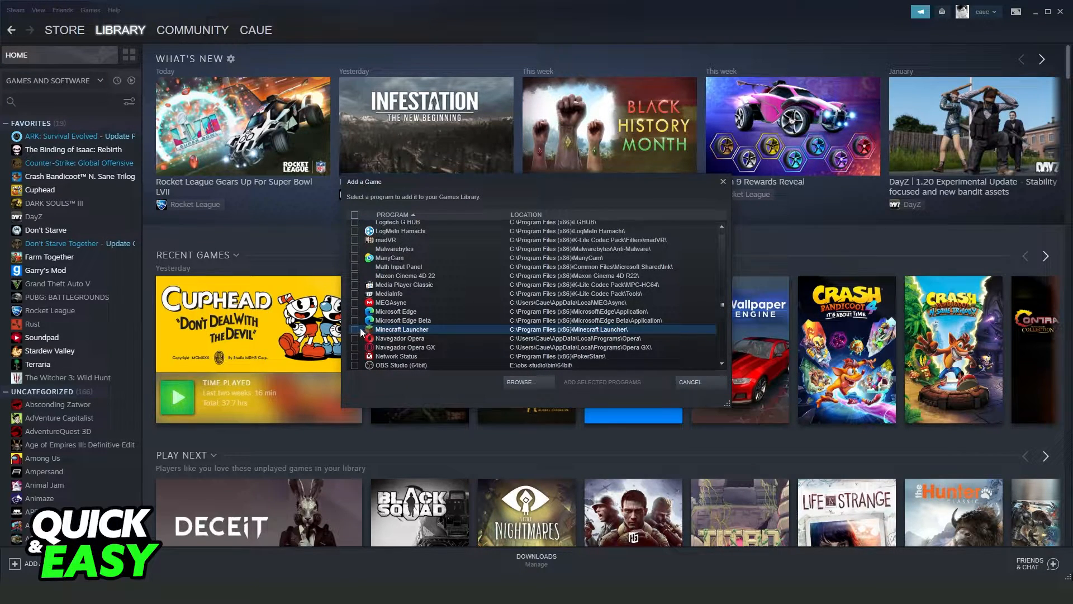
click(354, 329)
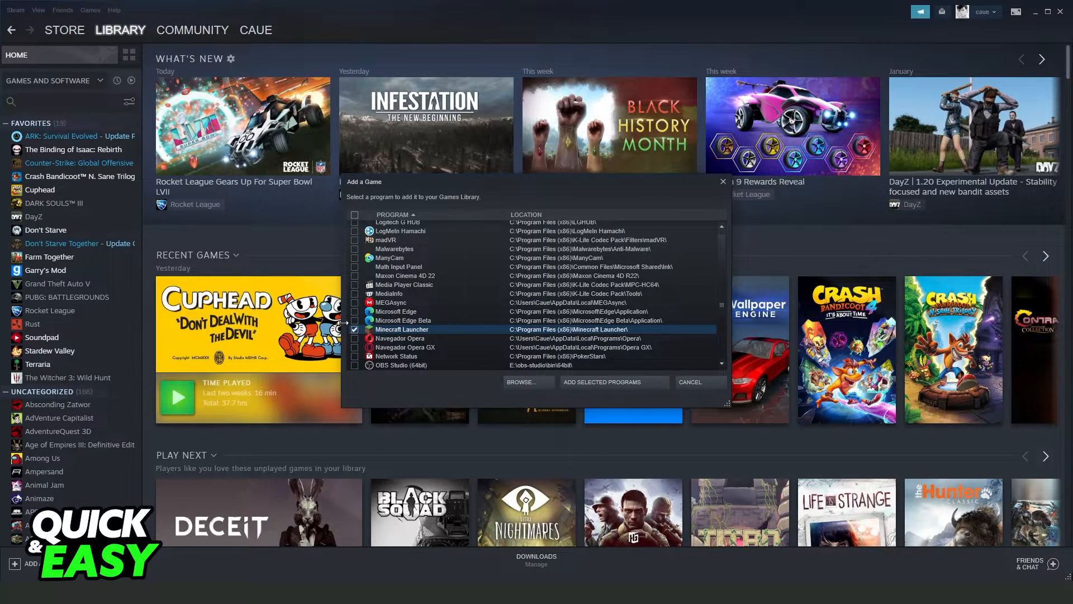
mouse_move(515, 388)
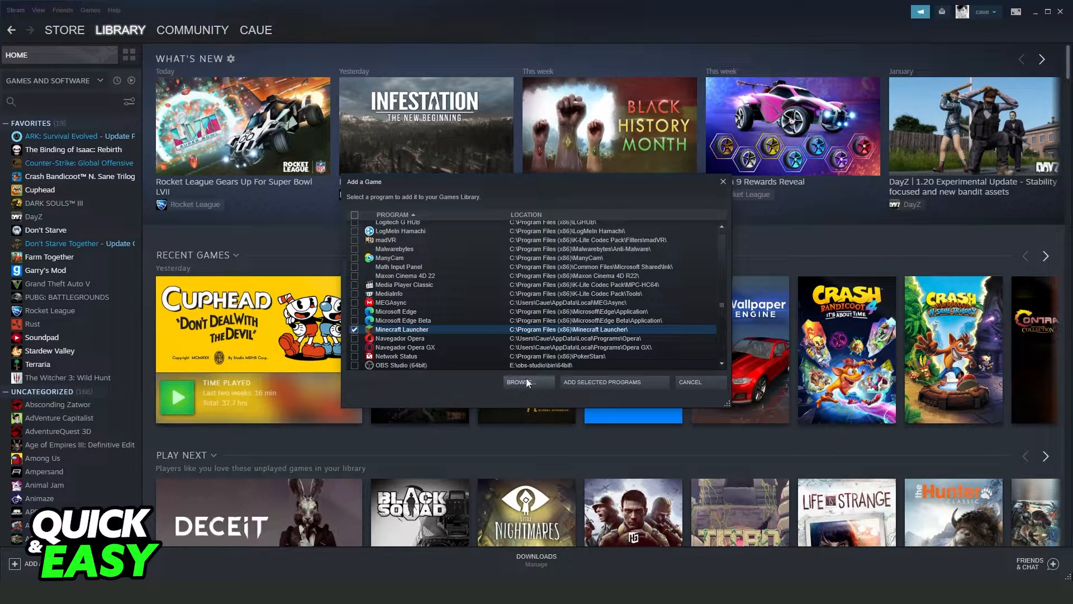
click(688, 382)
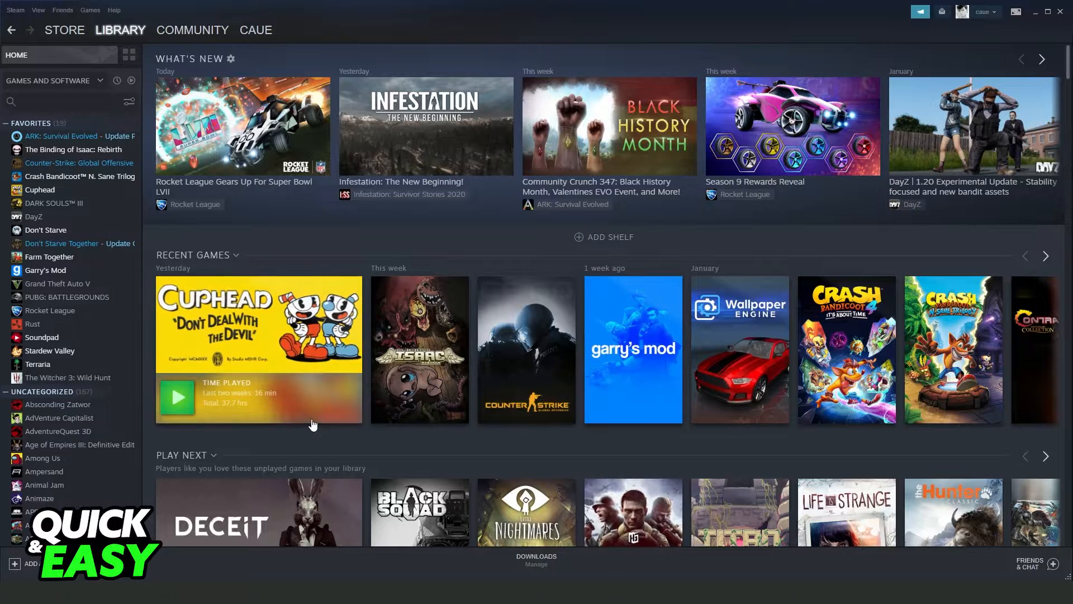
Step: Search the library for 'mine' to bring up the Minecraft Launcher page
text(mine)
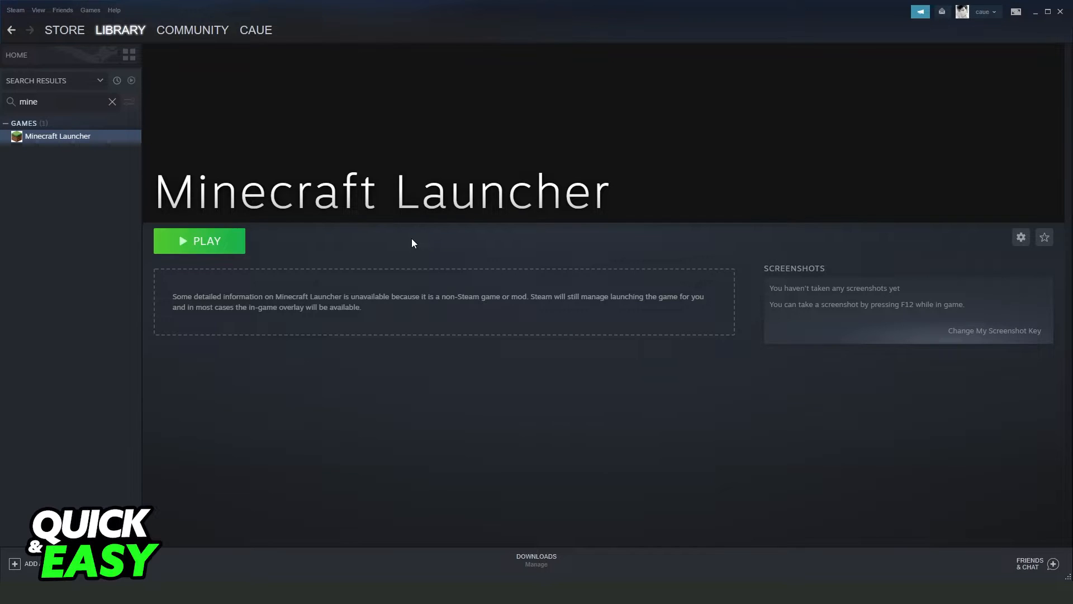
mouse_move(375, 229)
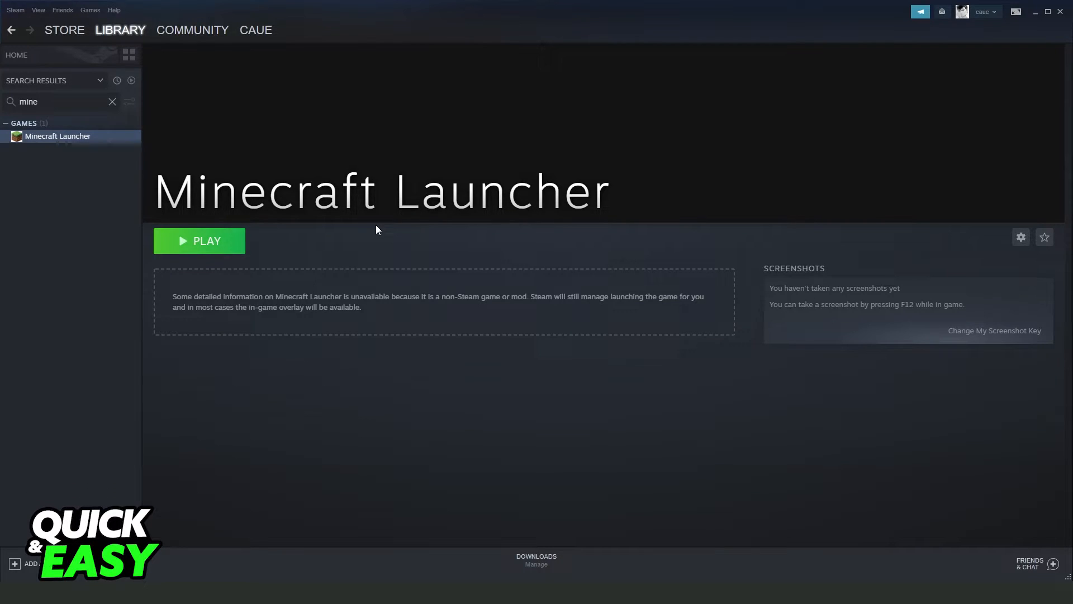